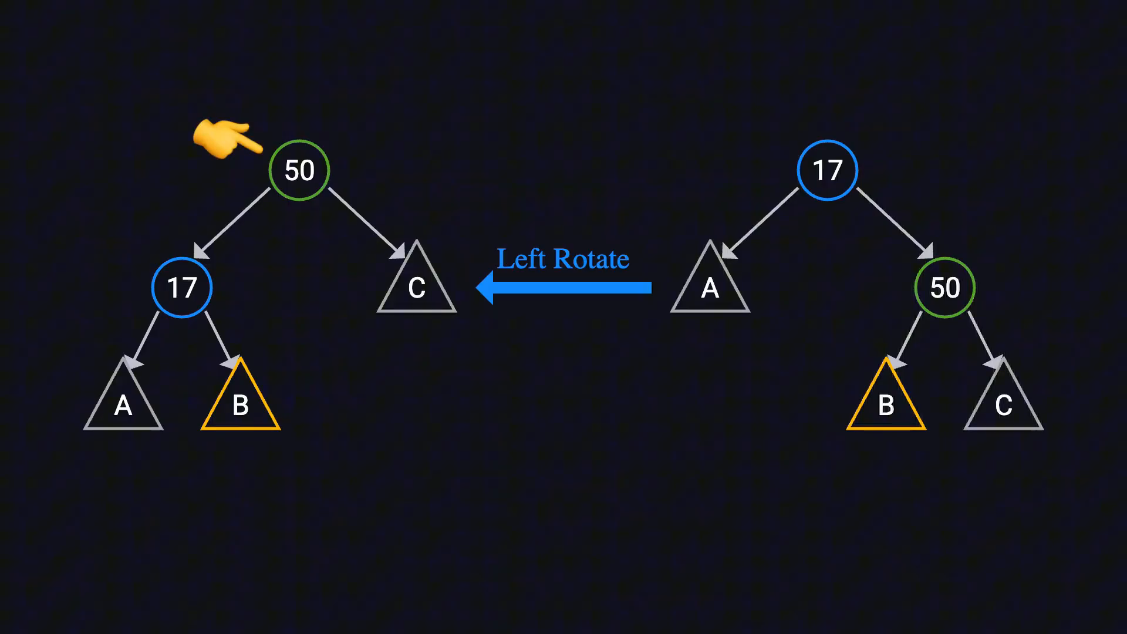
pyautogui.moveTo(112, 266)
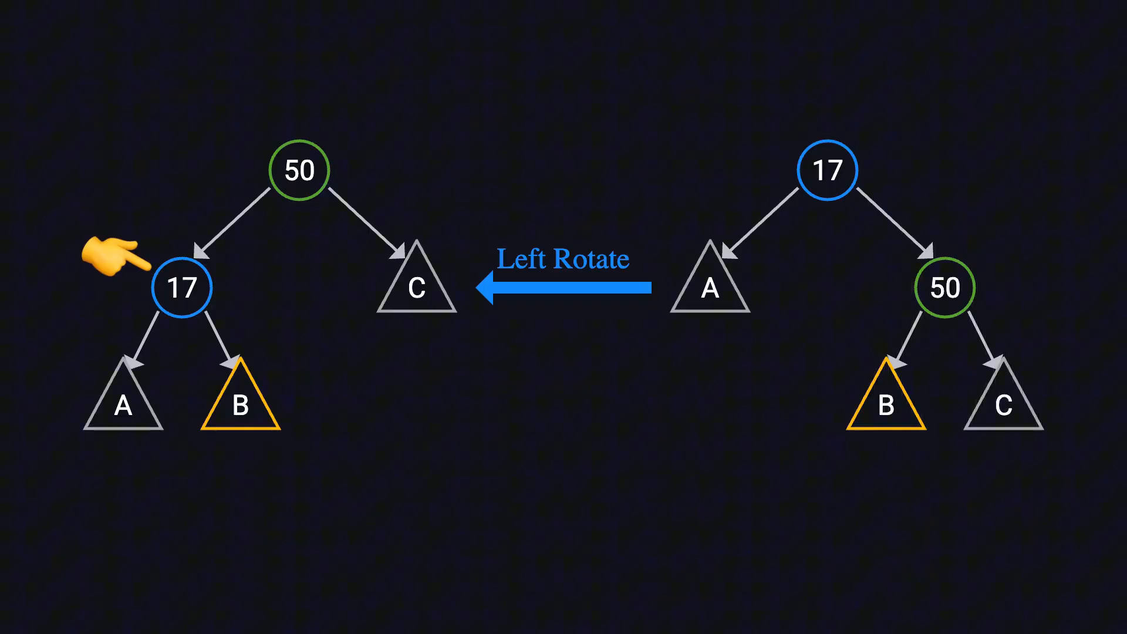
pyautogui.moveTo(173, 384)
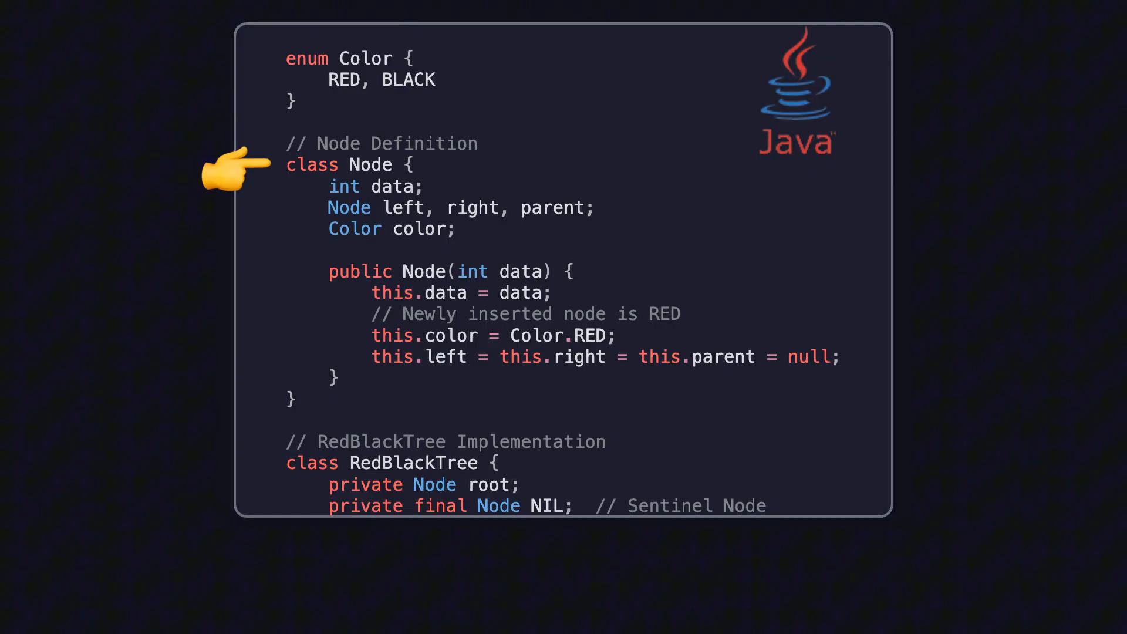
pyautogui.moveTo(273, 208)
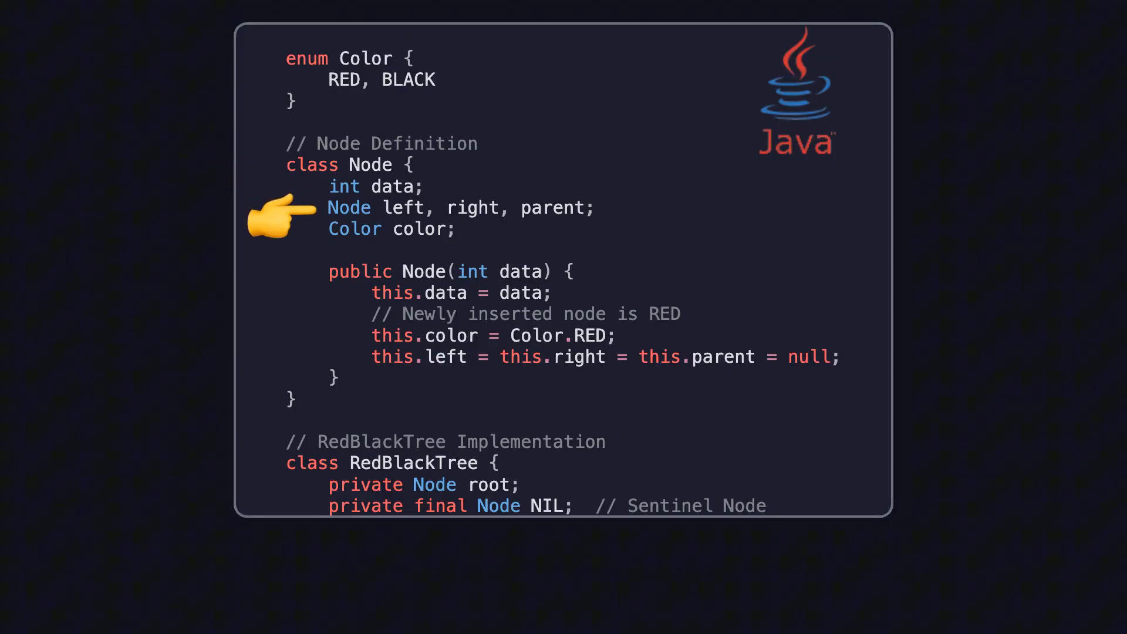
pyautogui.moveTo(547, 165)
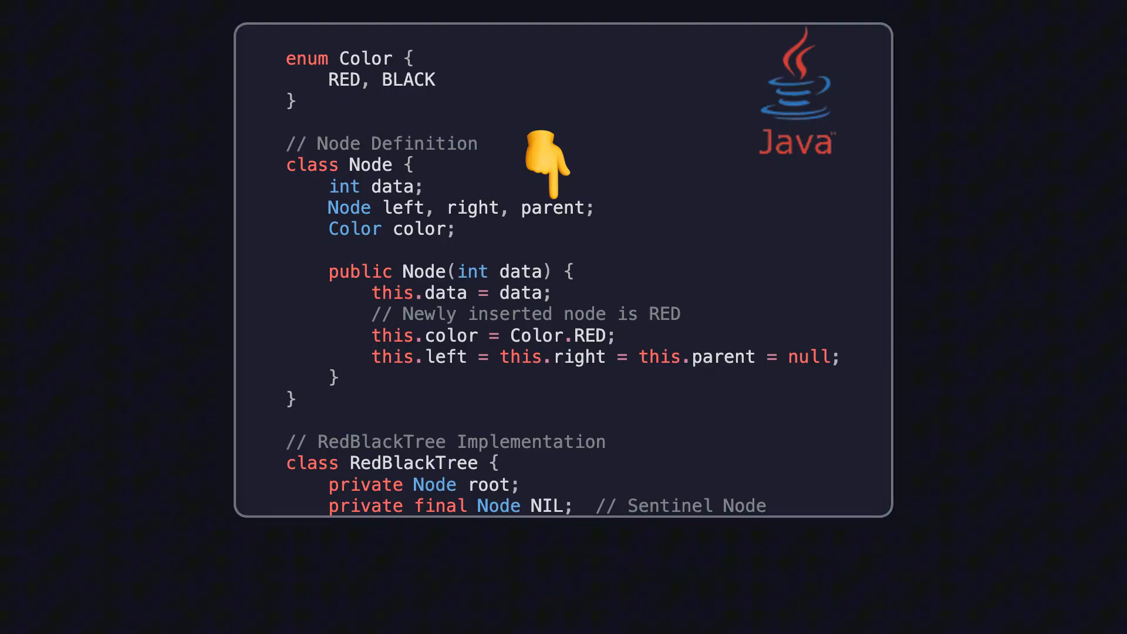
pyautogui.scroll(-3)
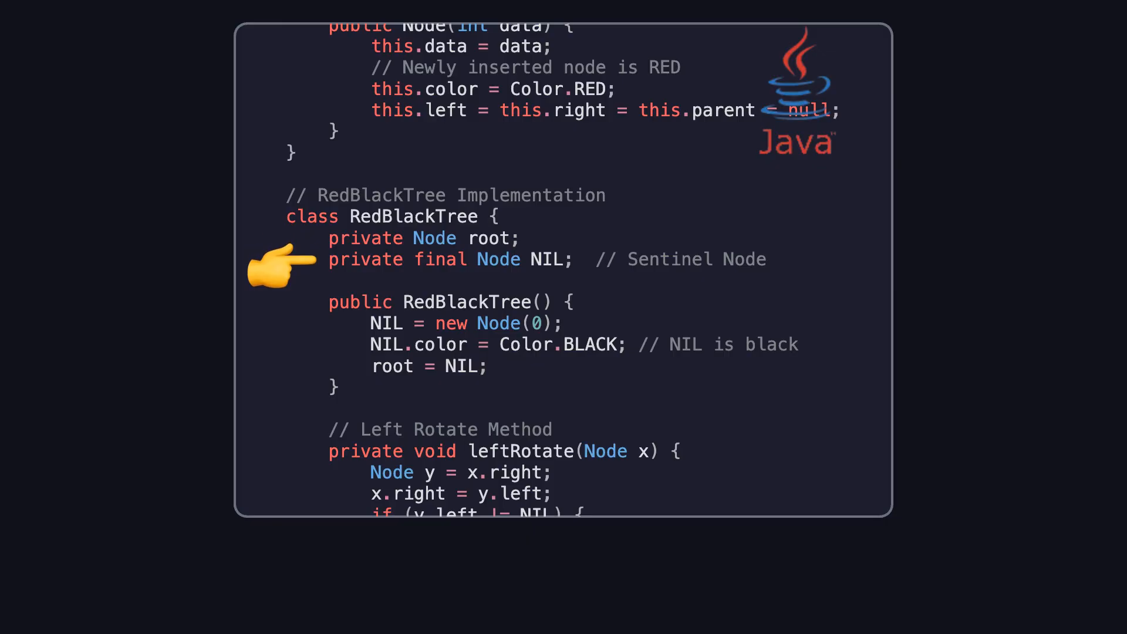
pyautogui.moveTo(321, 350)
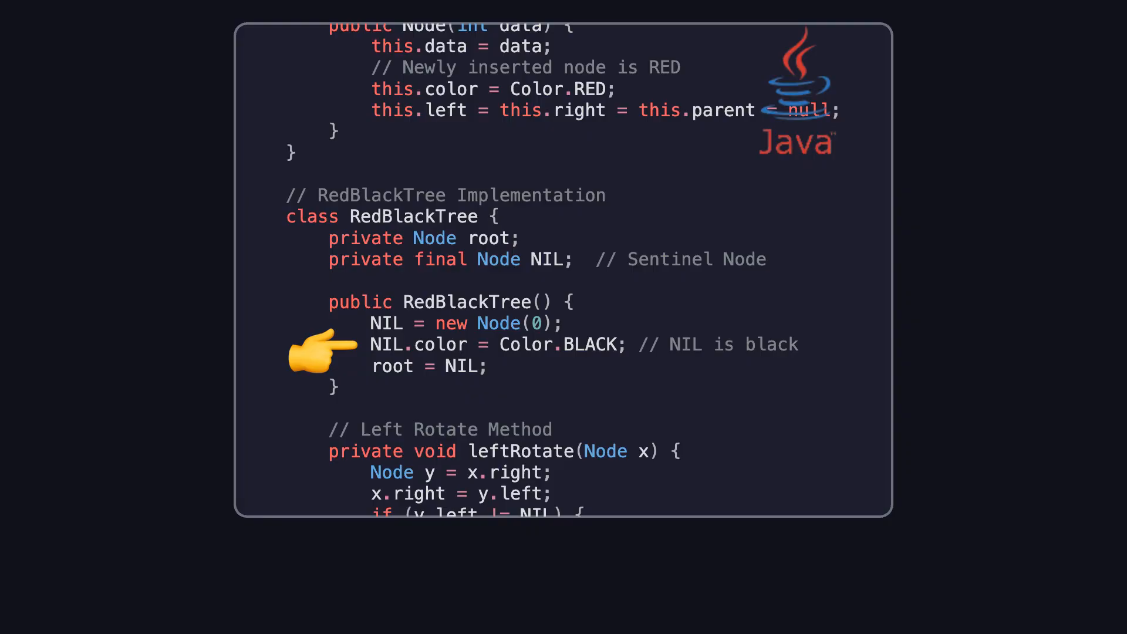
pyautogui.moveTo(442, 310)
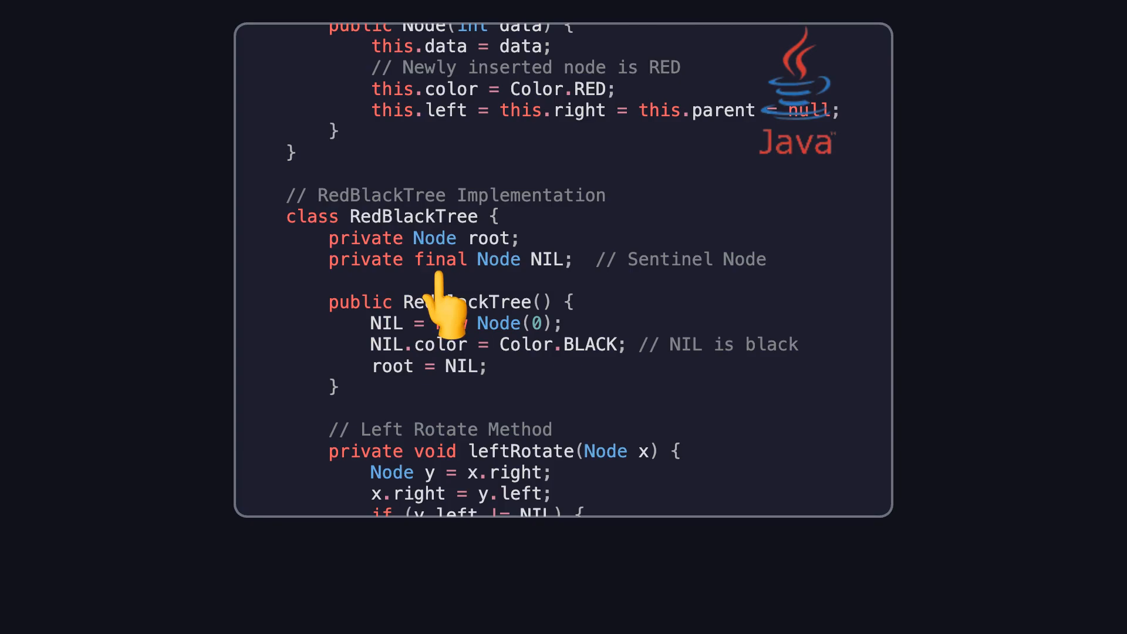